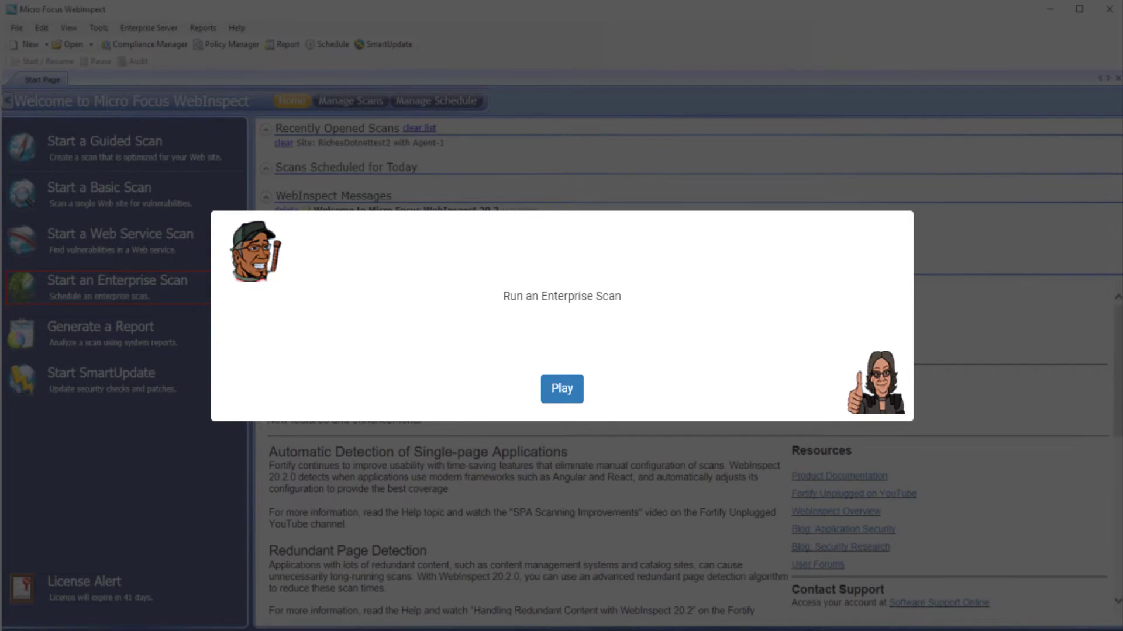
# Start an immediate Enterprise Scan named 'Zero Enterprise Scan'.
pyautogui.click(562, 389)
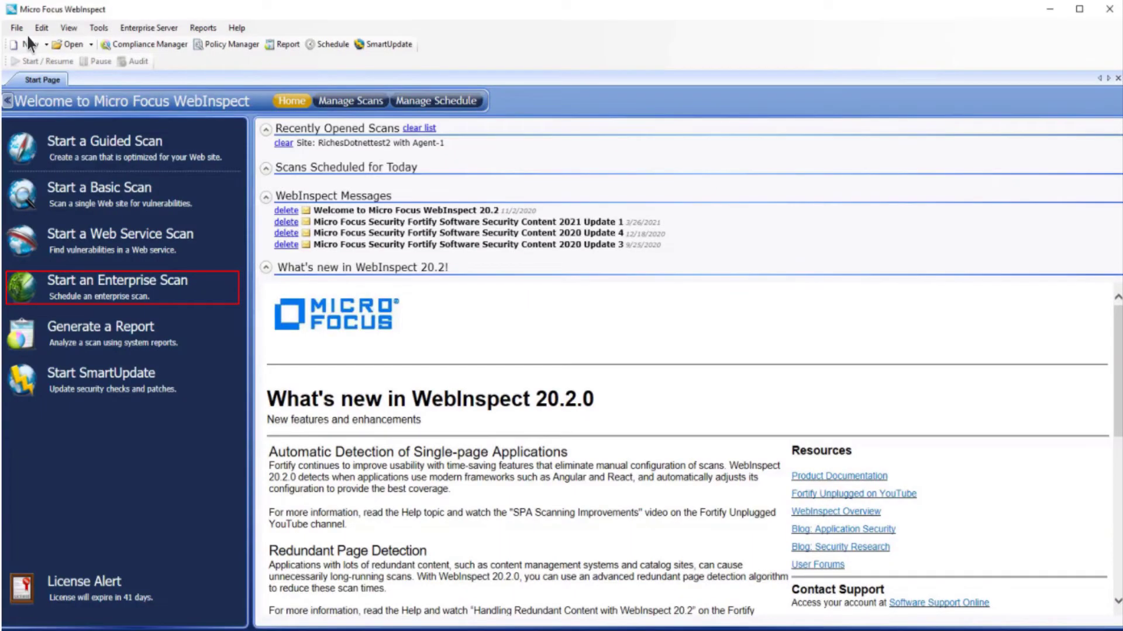
pyautogui.click(117, 280)
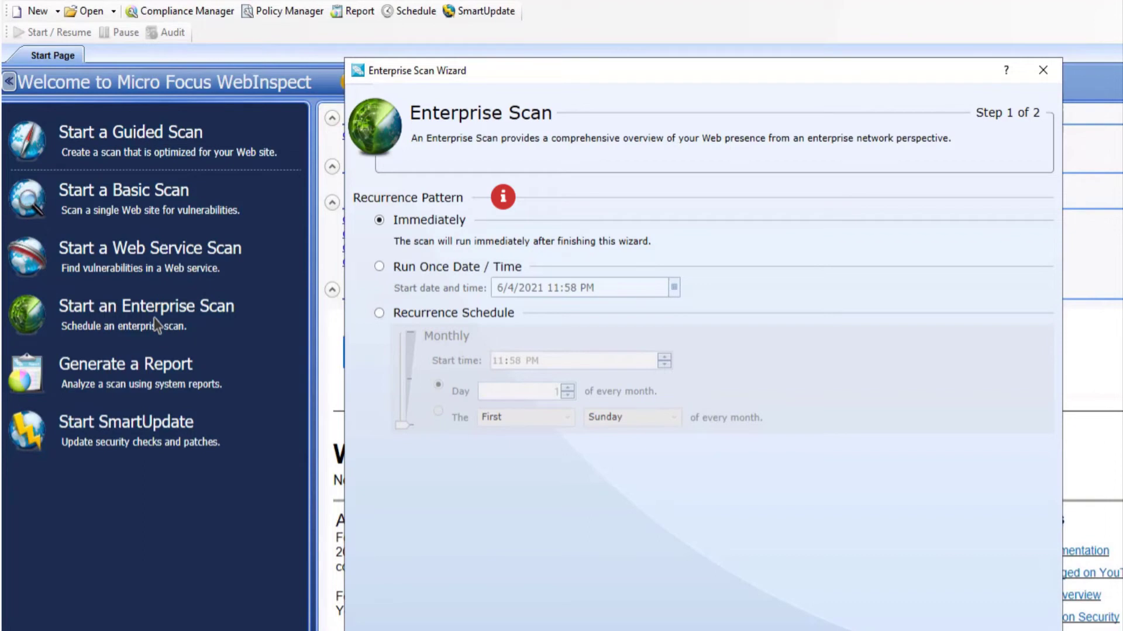
pyautogui.click(676, 550)
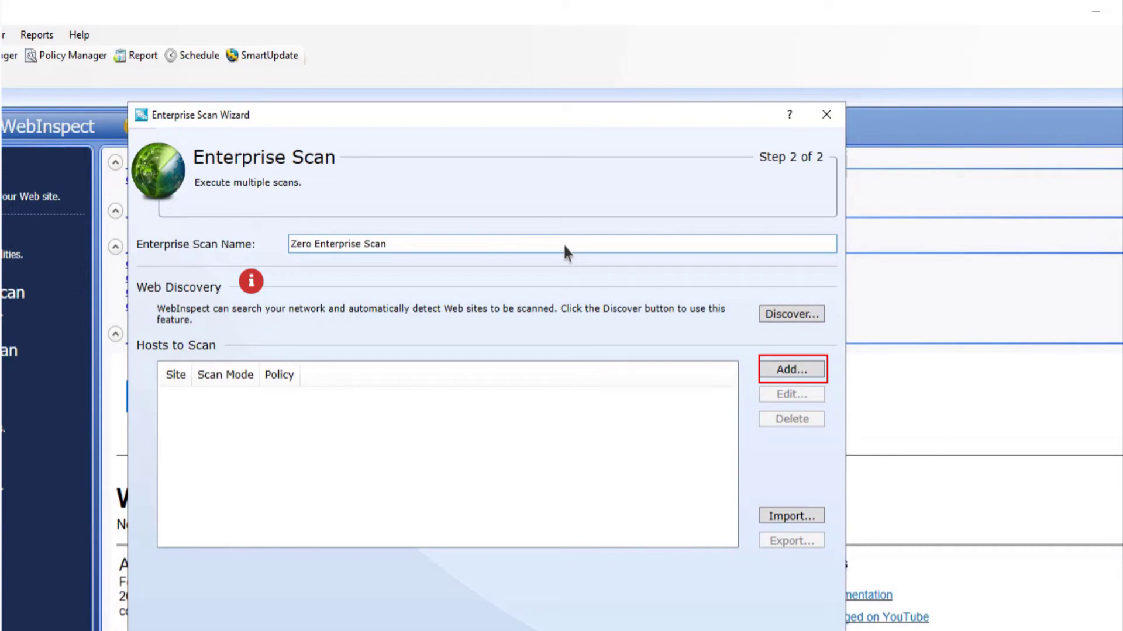
pyautogui.click(790, 369)
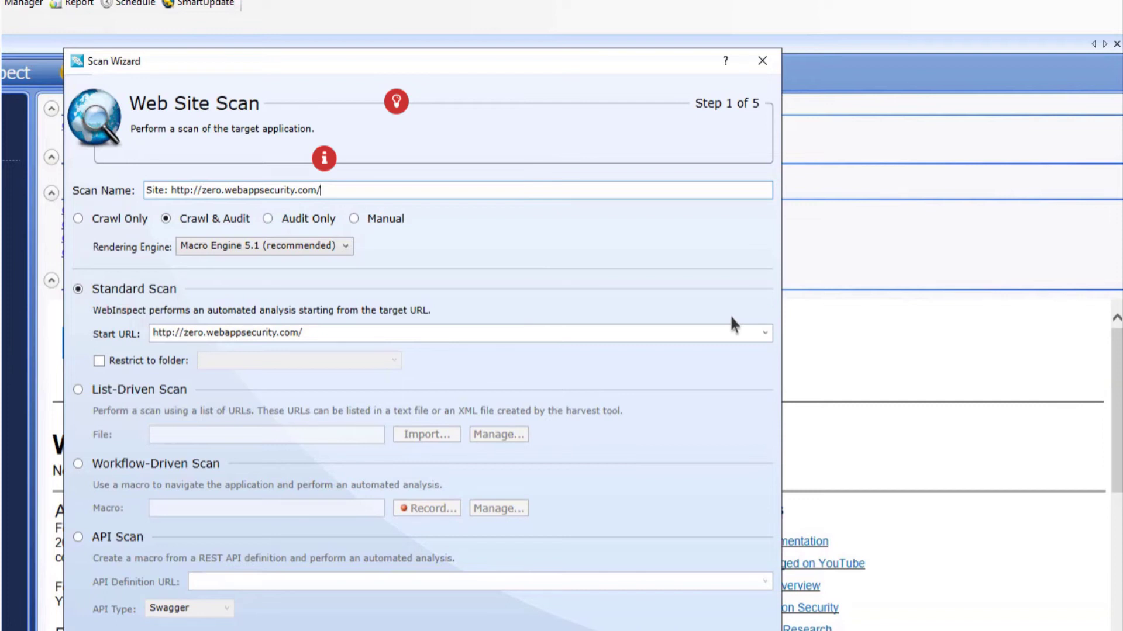
pyautogui.click(674, 547)
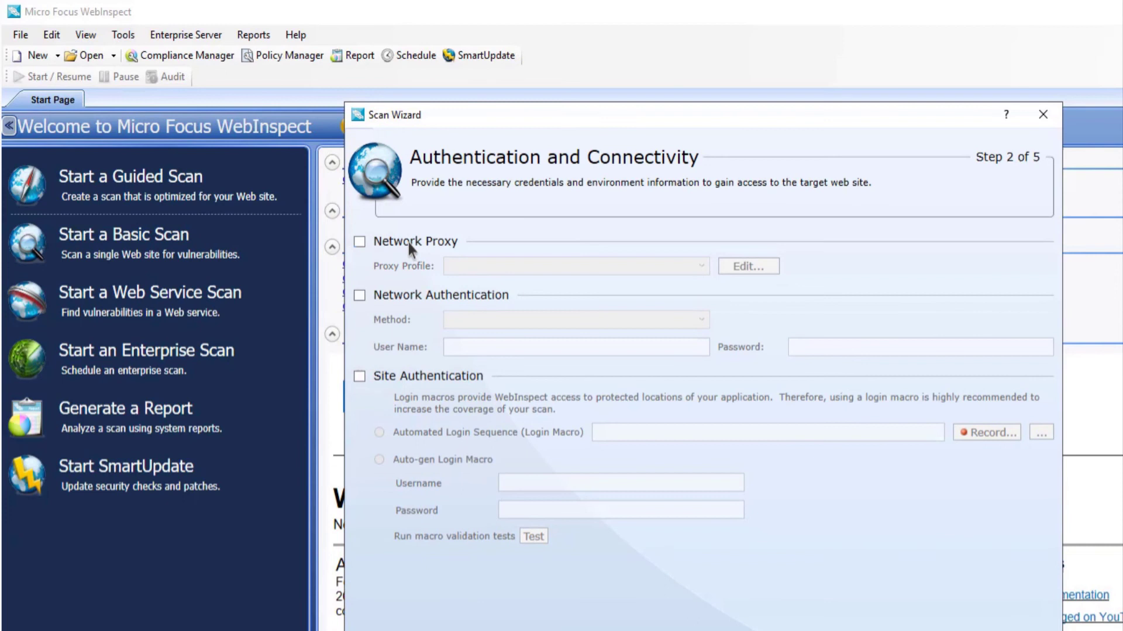
pyautogui.click(674, 547)
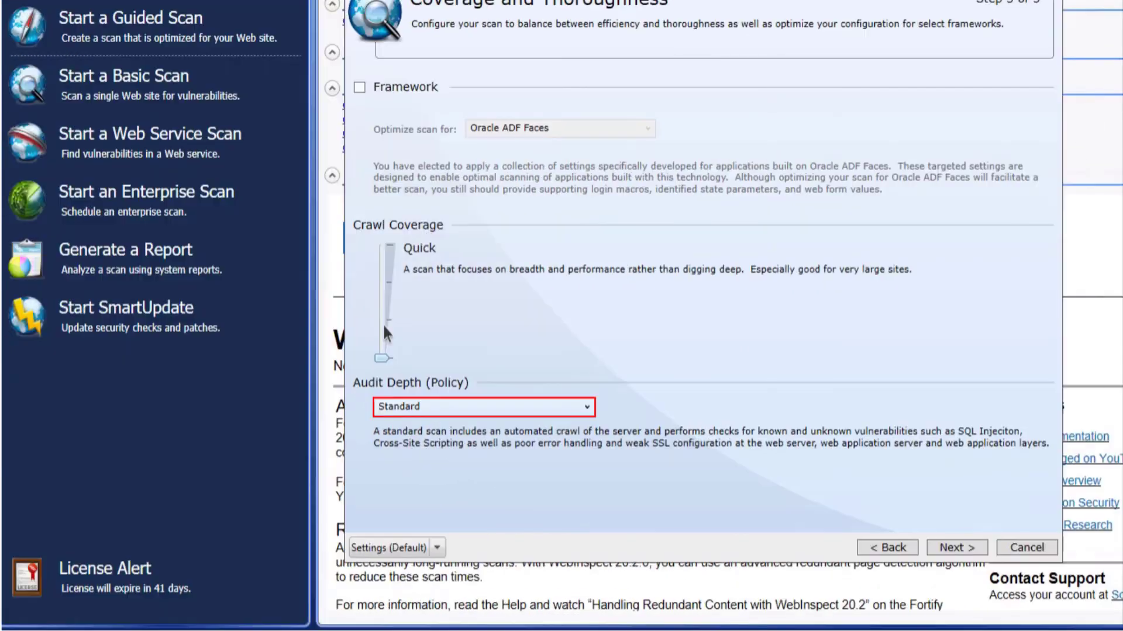
pyautogui.moveTo(479, 408)
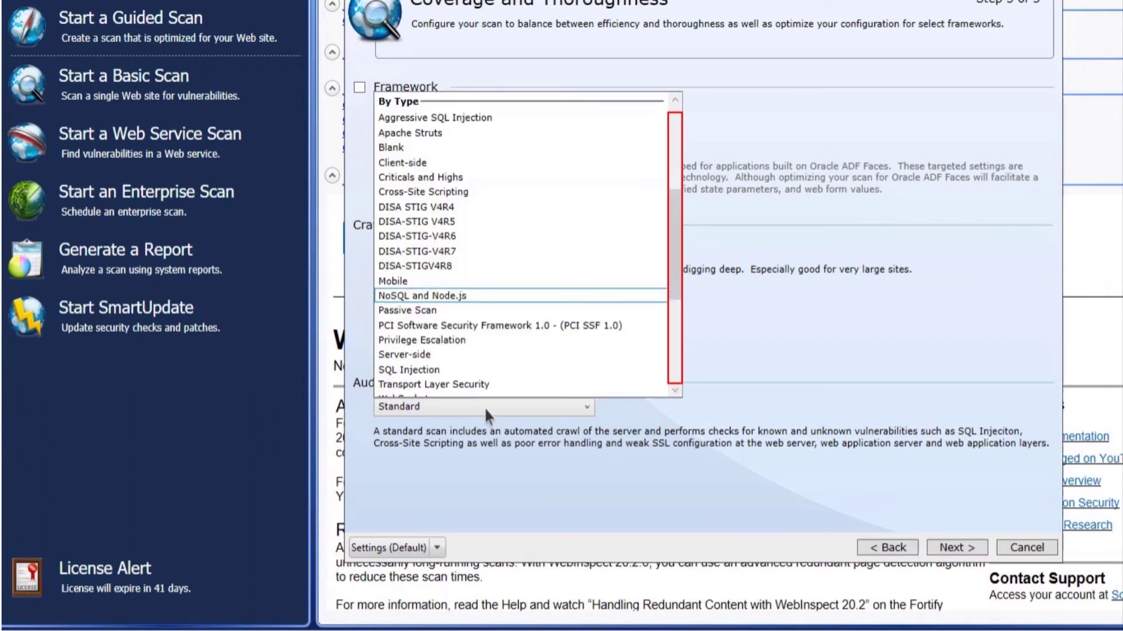
# Set the audit depth policy to OWASP Top 10 2017.
pyautogui.scroll(3)
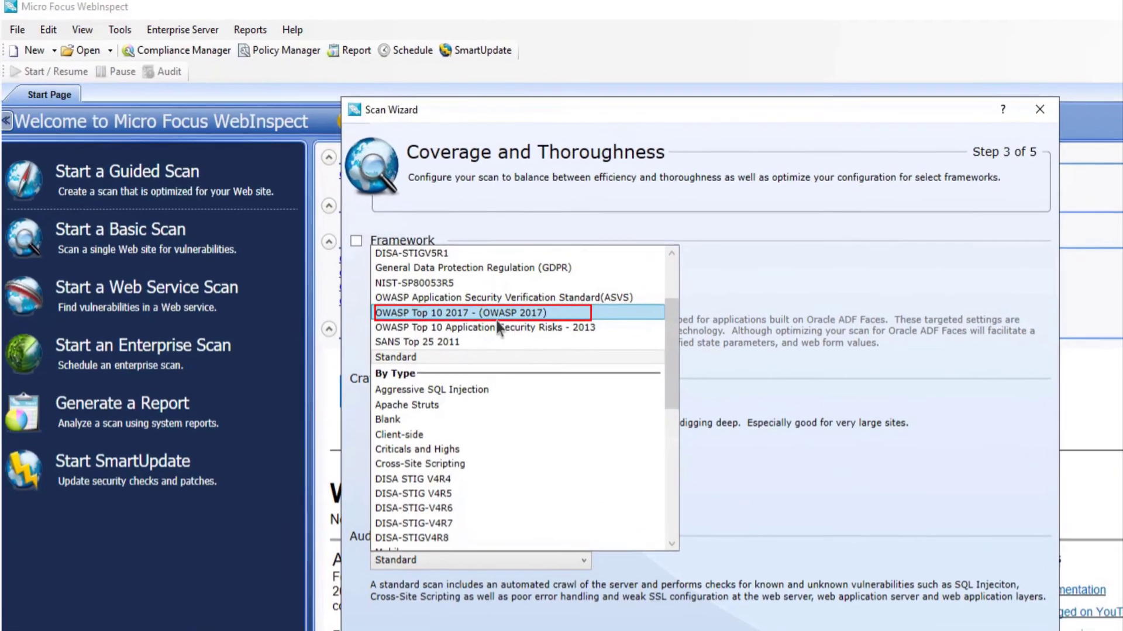
pyautogui.click(486, 313)
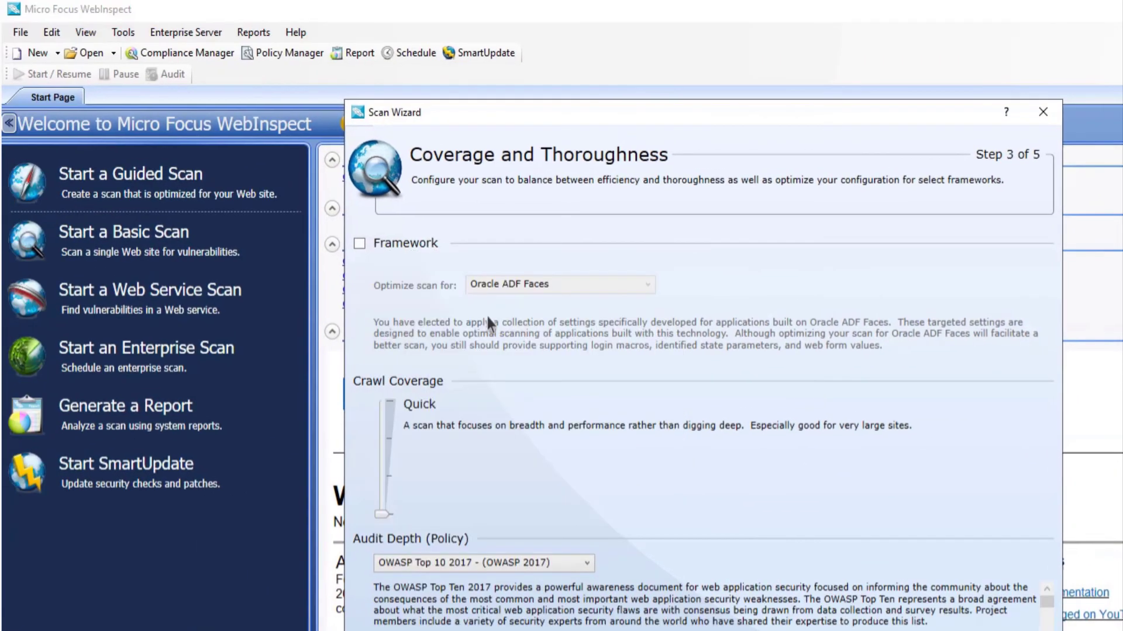
pyautogui.click(674, 547)
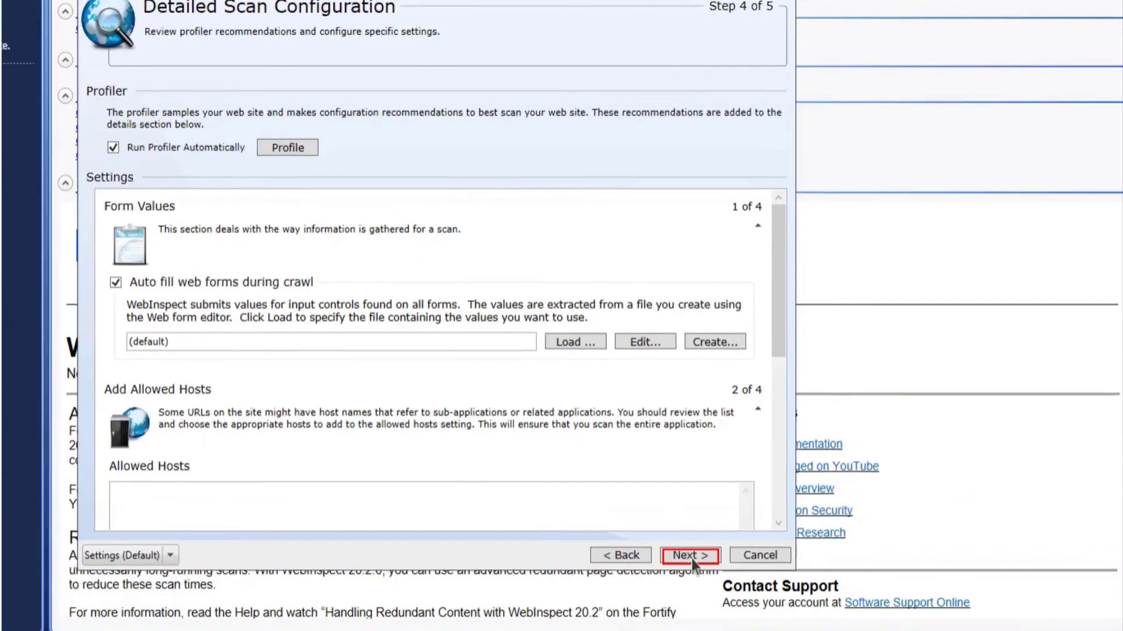
# Finish the site scan wizard and schedule the Zero Enterprise Scan, dismissing the success message.
pyautogui.click(689, 556)
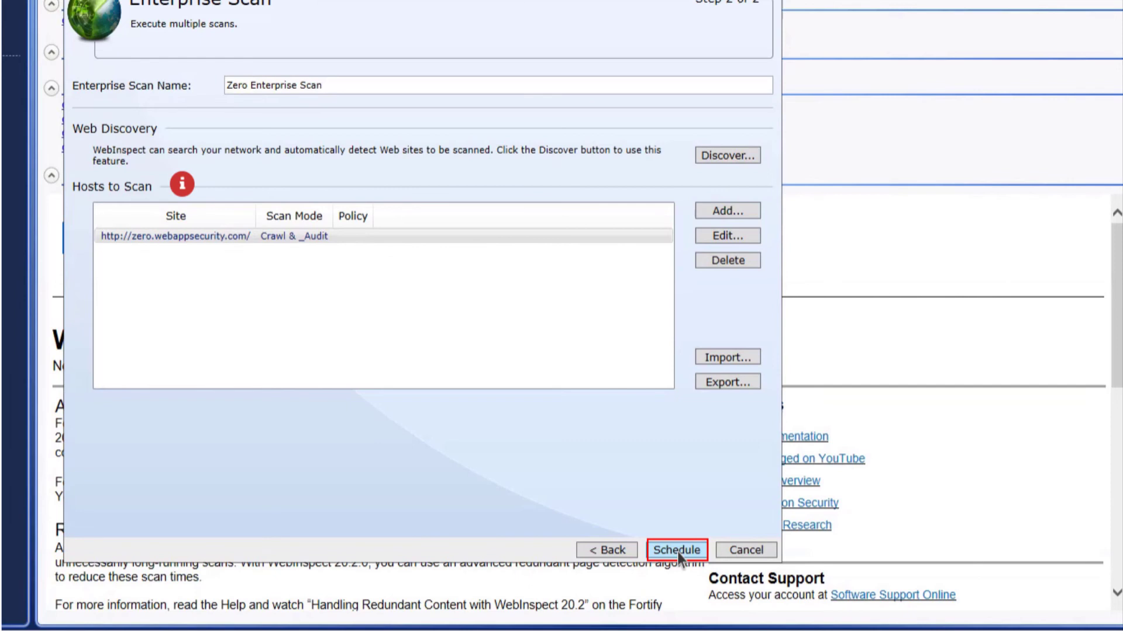
pyautogui.click(679, 550)
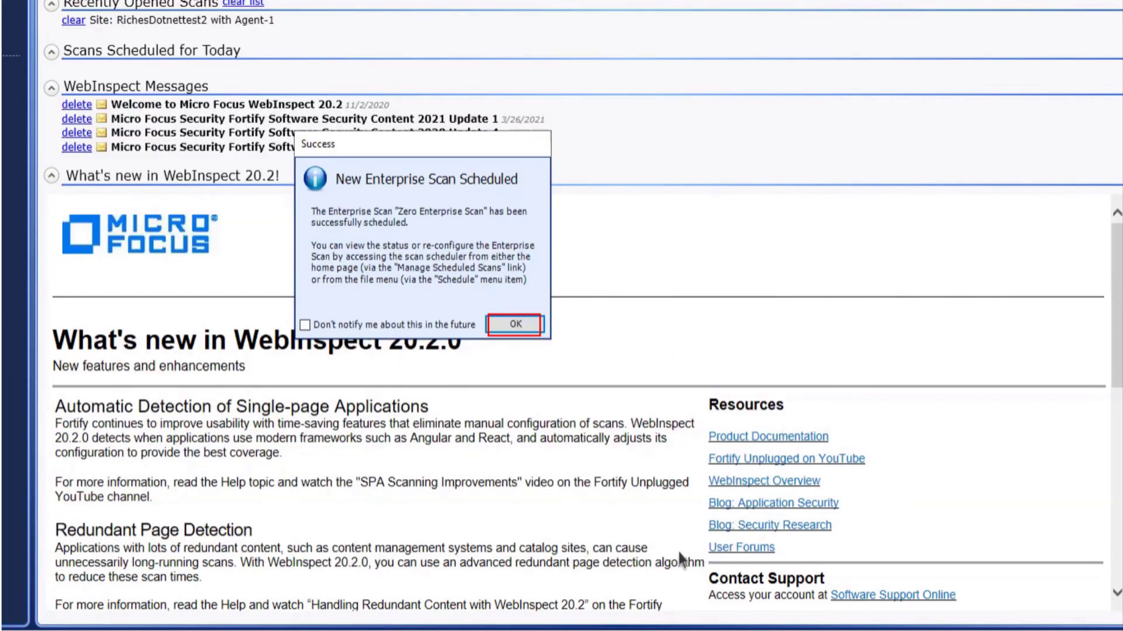
pyautogui.click(513, 324)
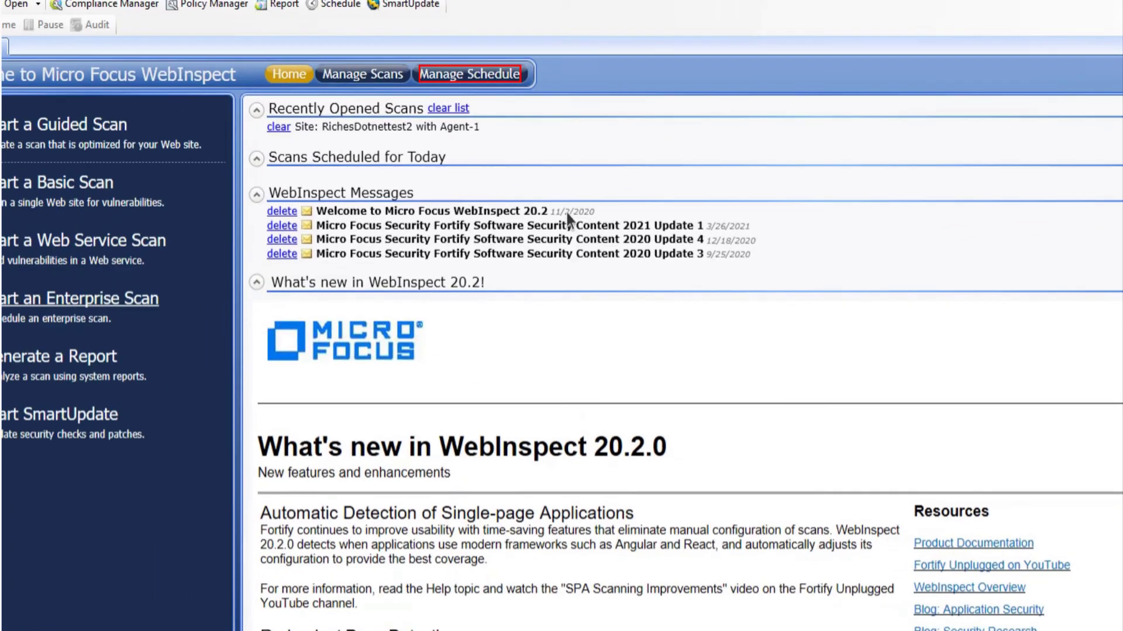
# Refresh the schedule list until Zero Enterprise Scan's last run shows Success.
pyautogui.click(469, 73)
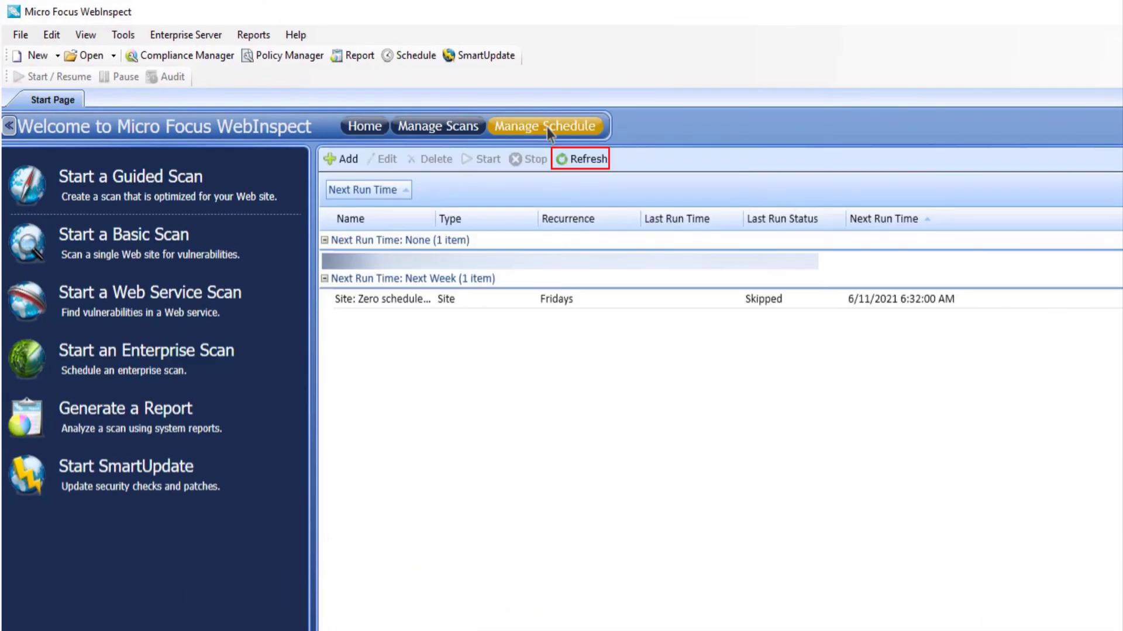
pyautogui.click(587, 159)
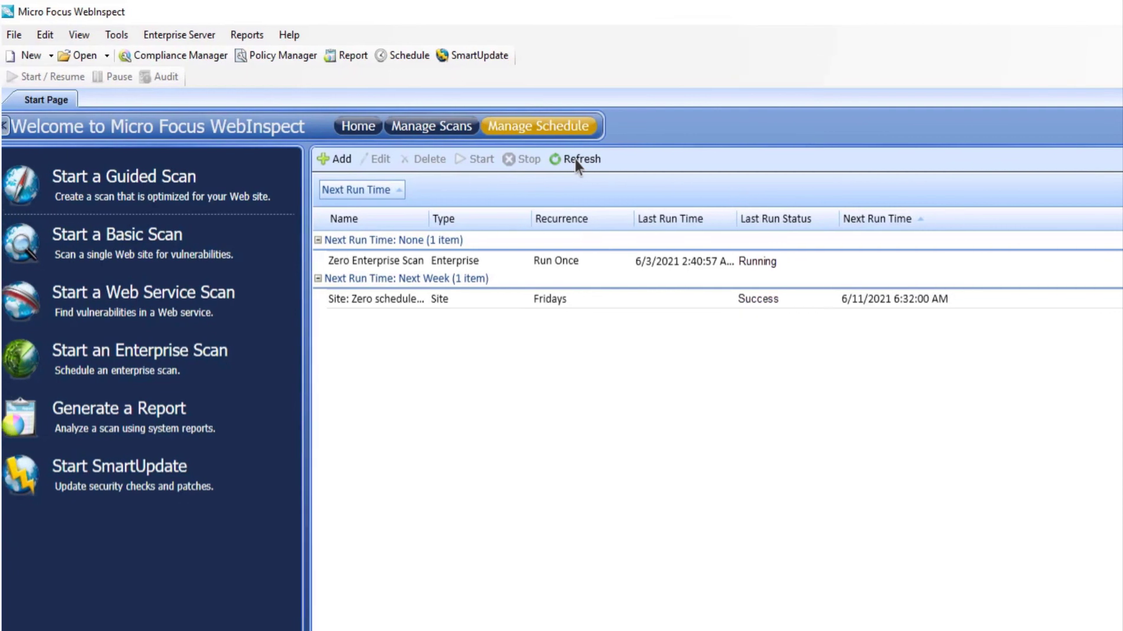
pyautogui.click(581, 159)
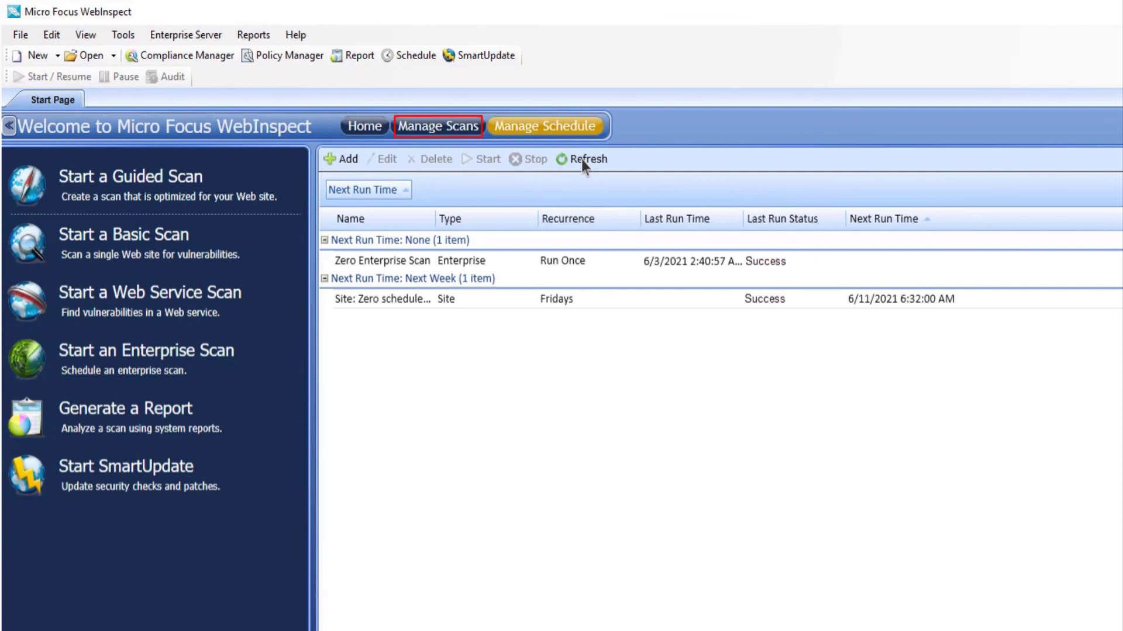
# Refresh Manage Scans to list the completed zero.webappsecurity.com scan with 71 findings.
pyautogui.click(438, 127)
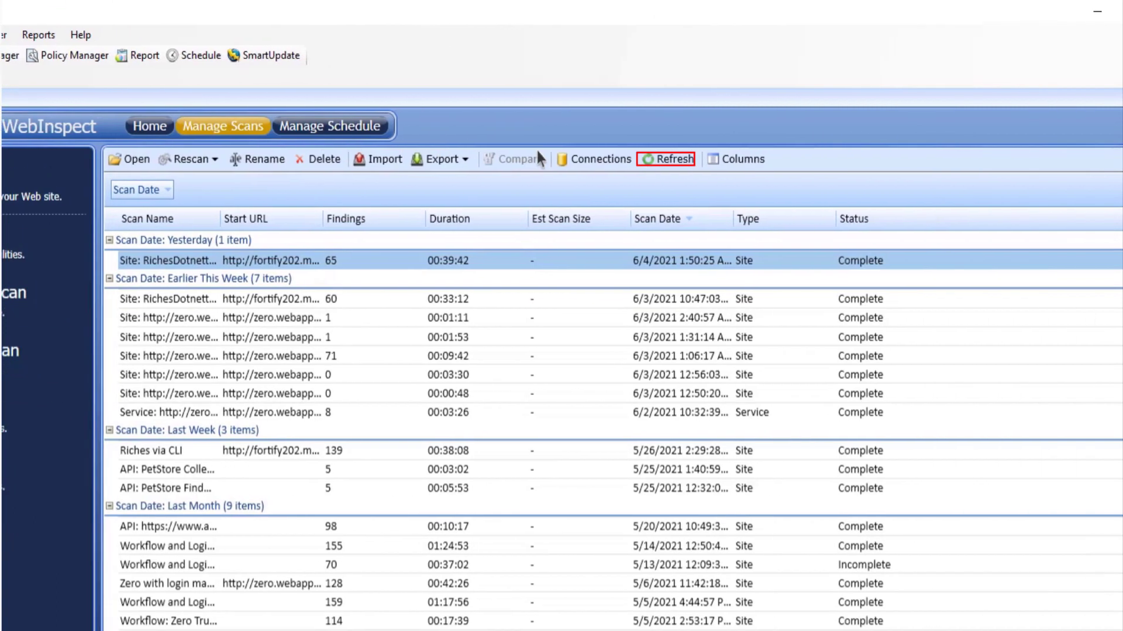
pyautogui.click(671, 159)
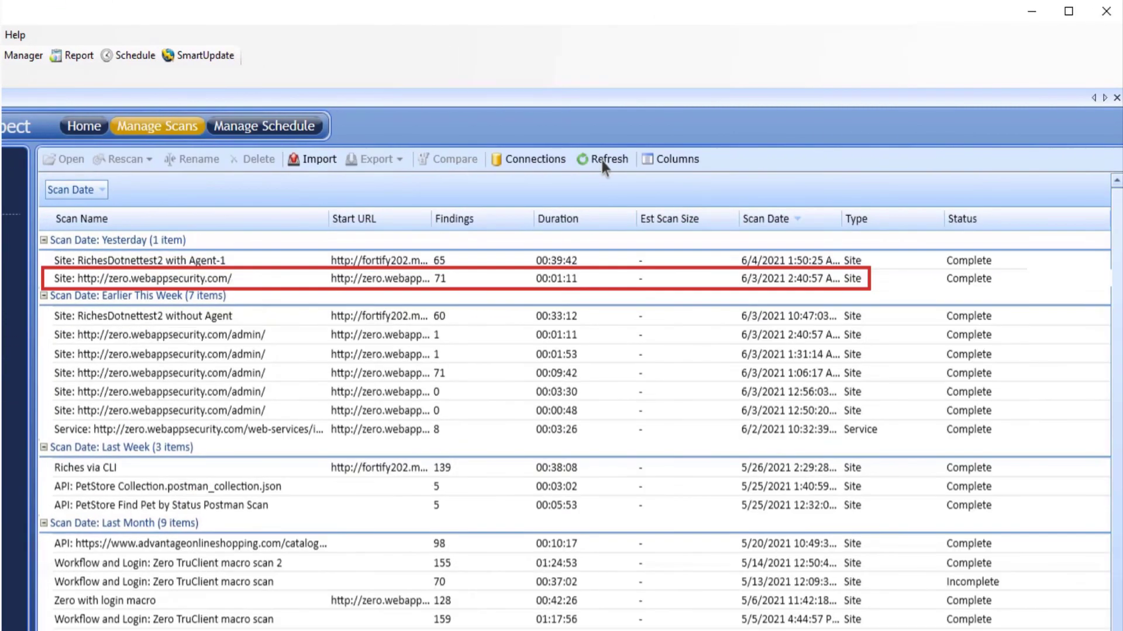